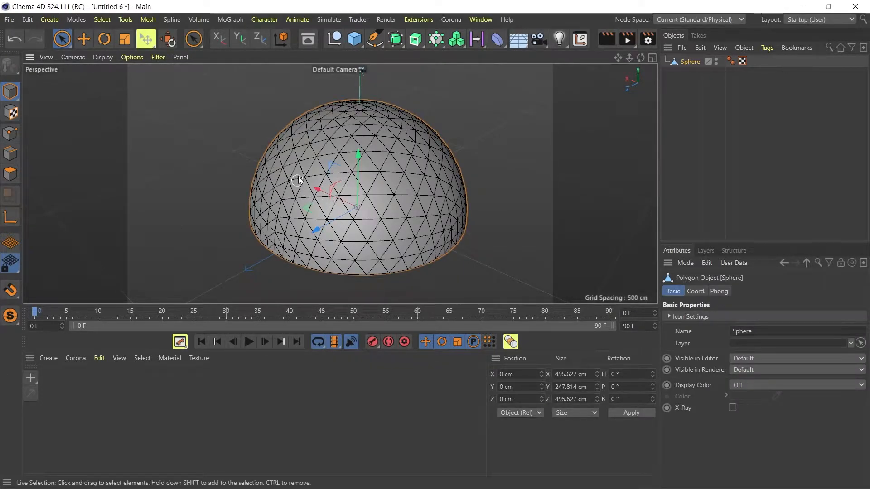
mouse_move(295, 154)
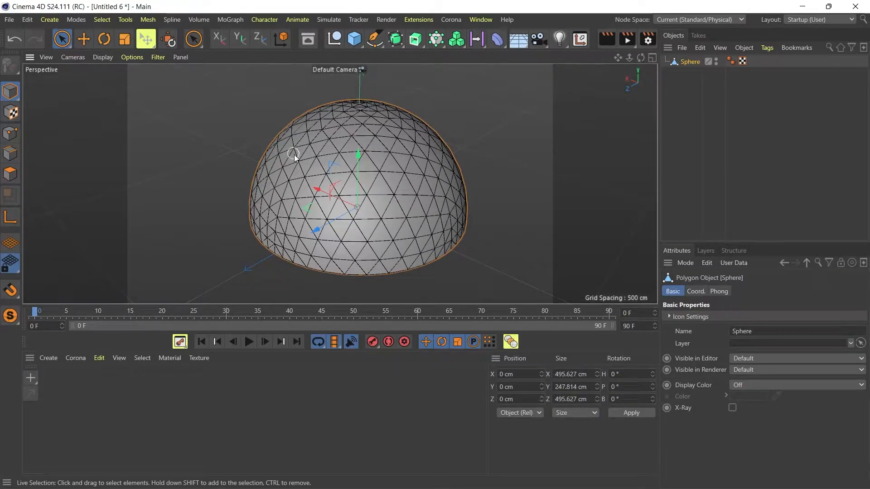
Paint-select a patch of 83 triangles on the dome's upper part in Polygon mode.
left_click(193, 39)
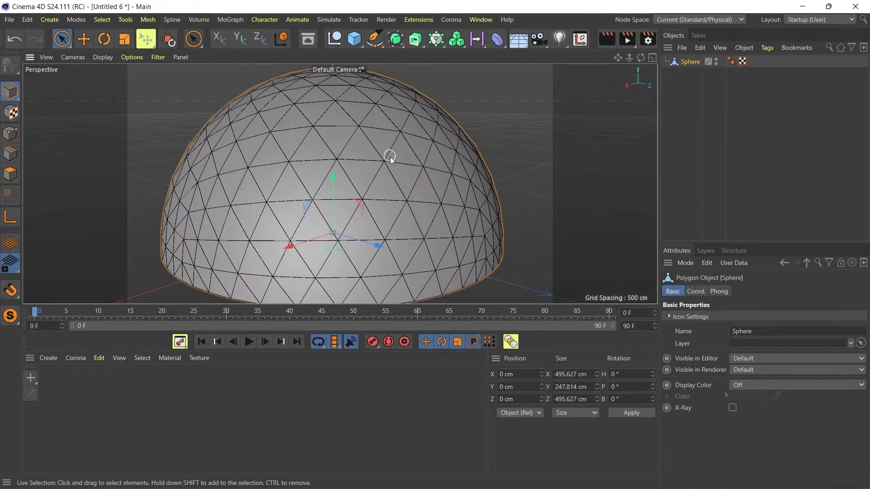
left_click_drag(390, 160, 324, 172)
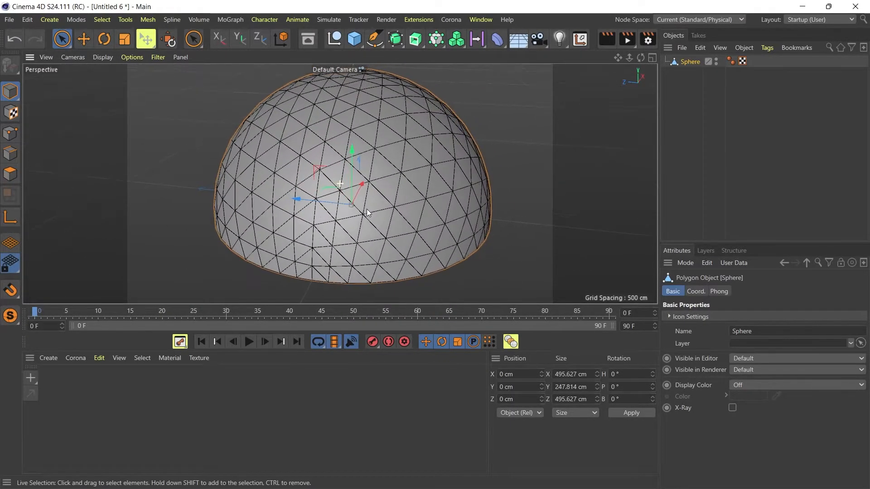
left_click_drag(366, 214, 397, 202)
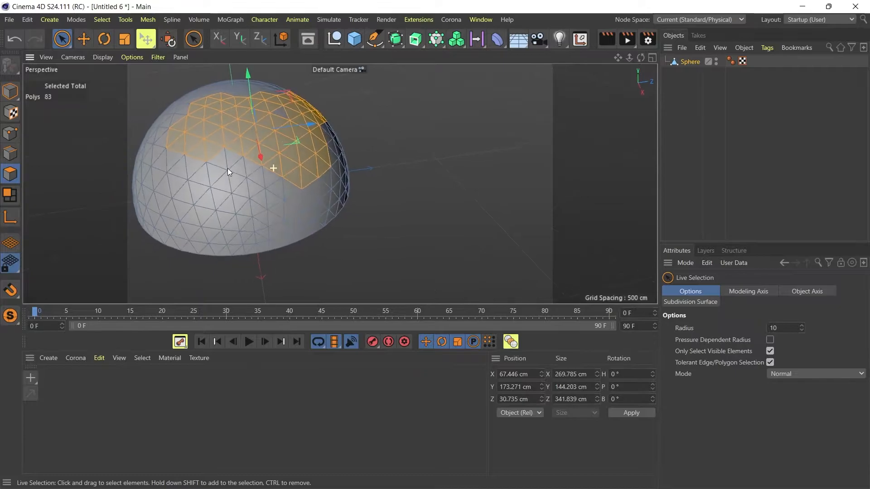
left_click(243, 167)
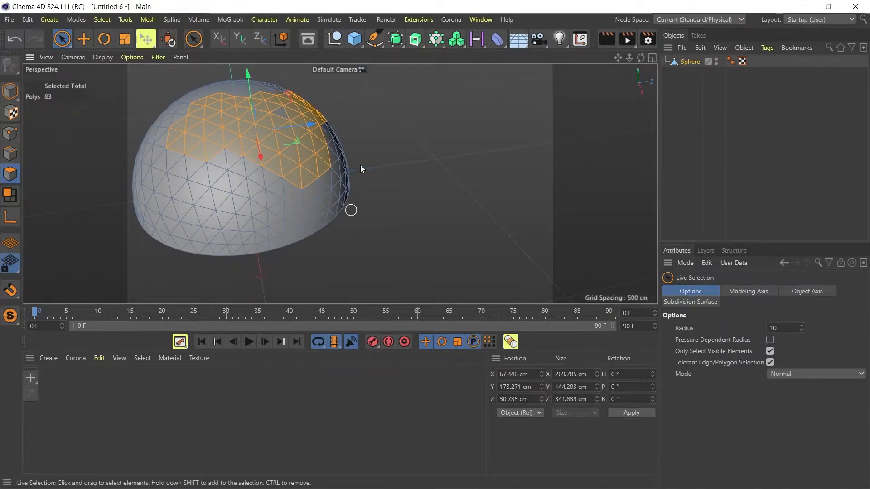
left_click(48, 358)
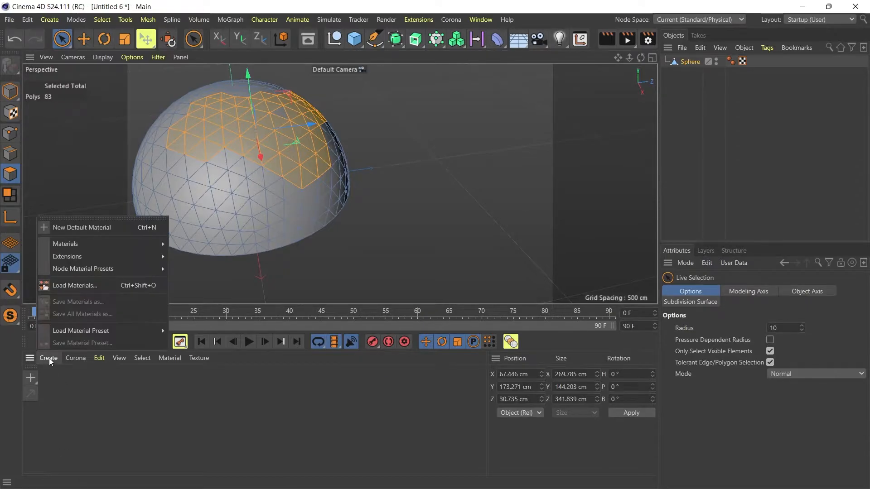
Create a new default light-blue material and apply it to the 83 selected triangles.
left_click(81, 227)
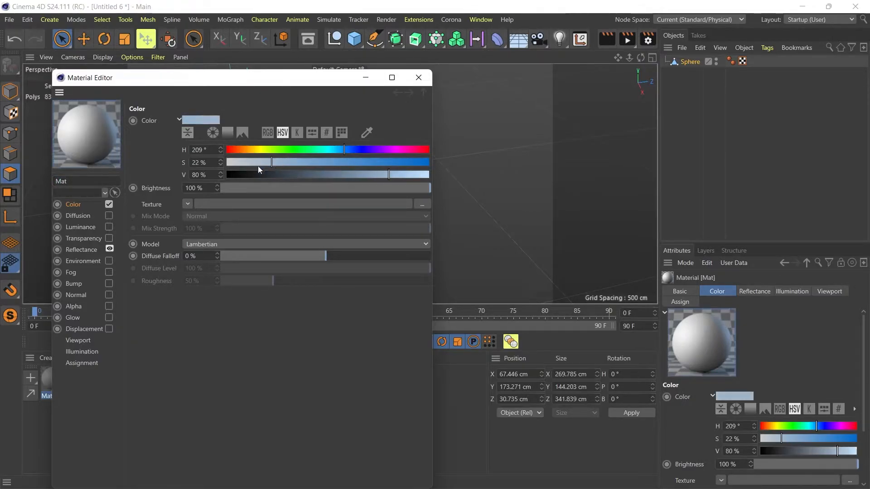
left_click(418, 78)
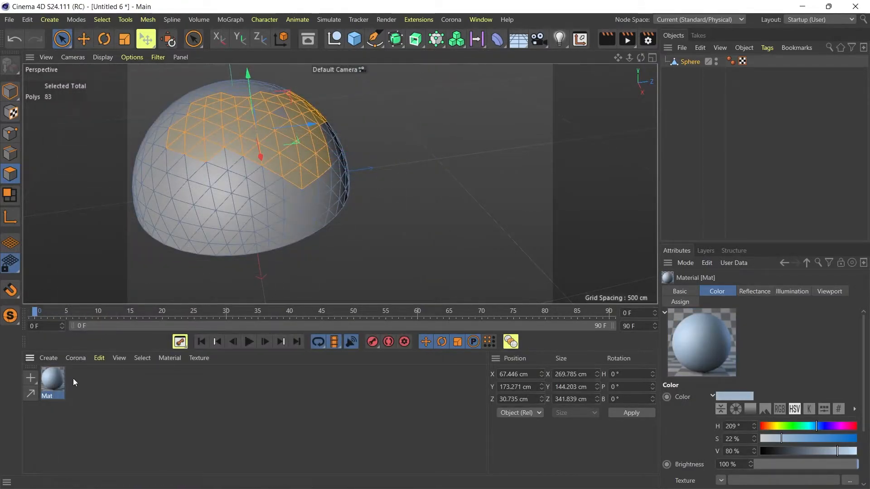
right_click(52, 377)
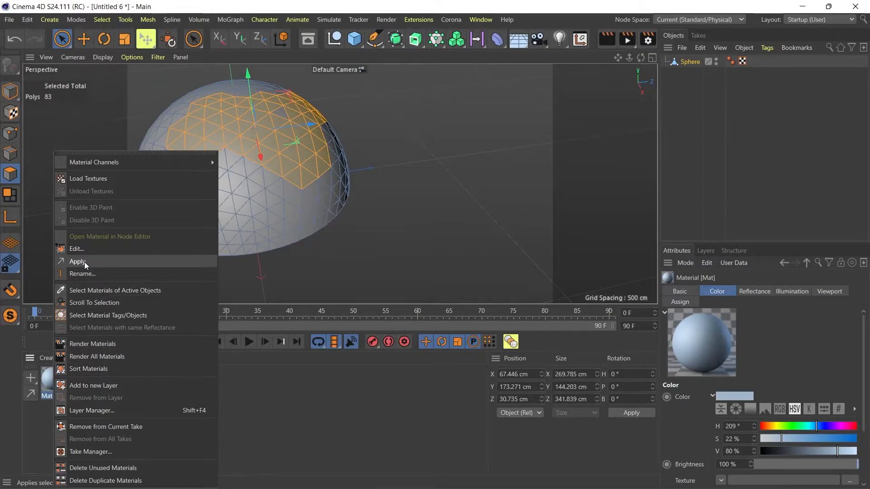
left_click(78, 261)
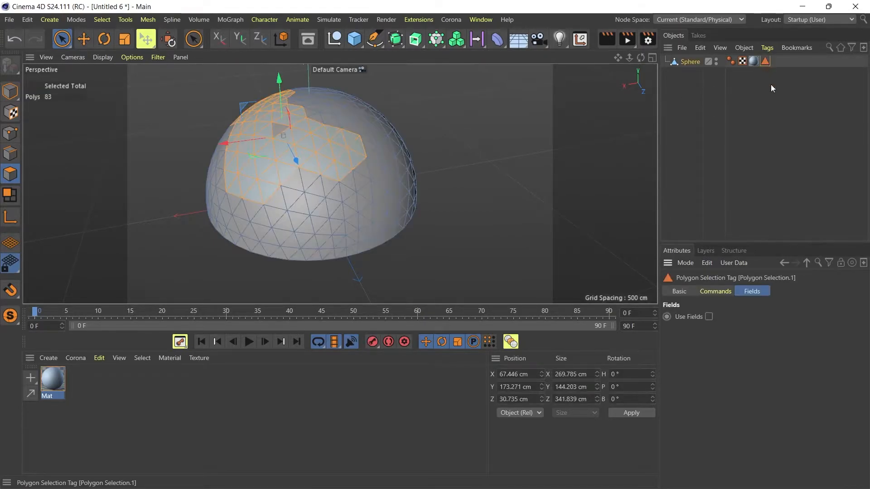
Deselect all polygons so the blue patch shows alone, then select the Polygon Selection tag.
left_click(765, 60)
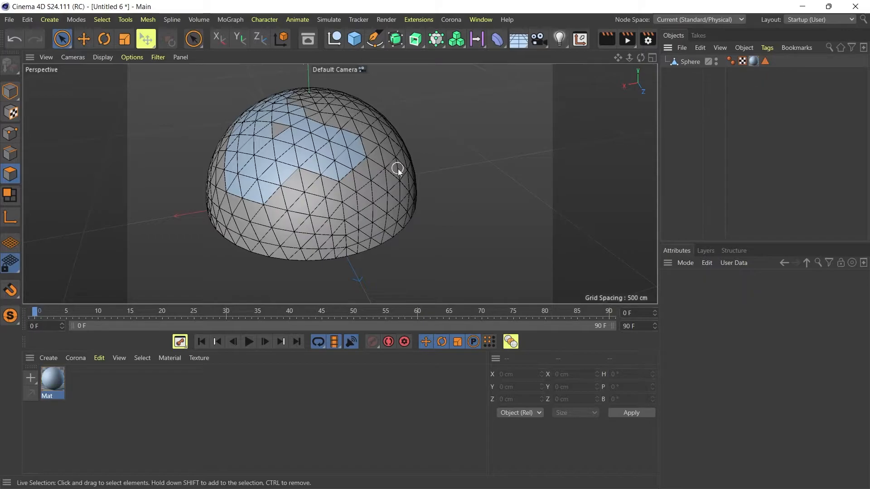
mouse_move(189, 27)
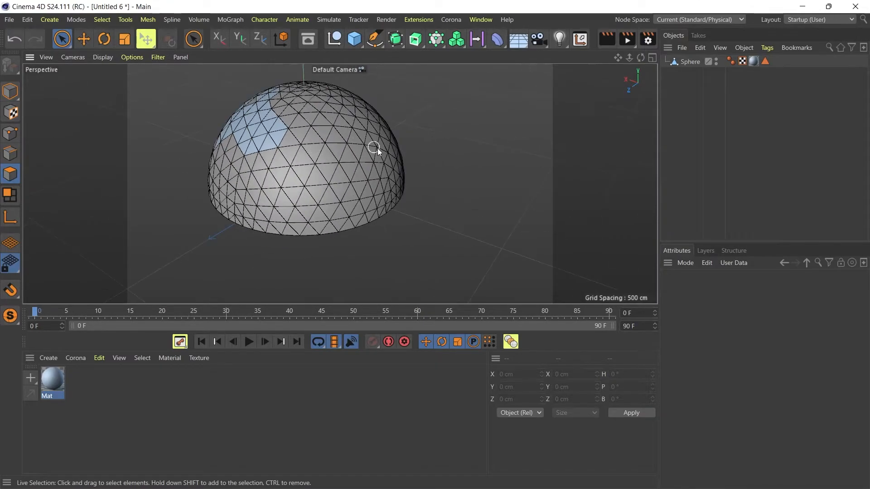
left_click_drag(377, 149, 342, 169)
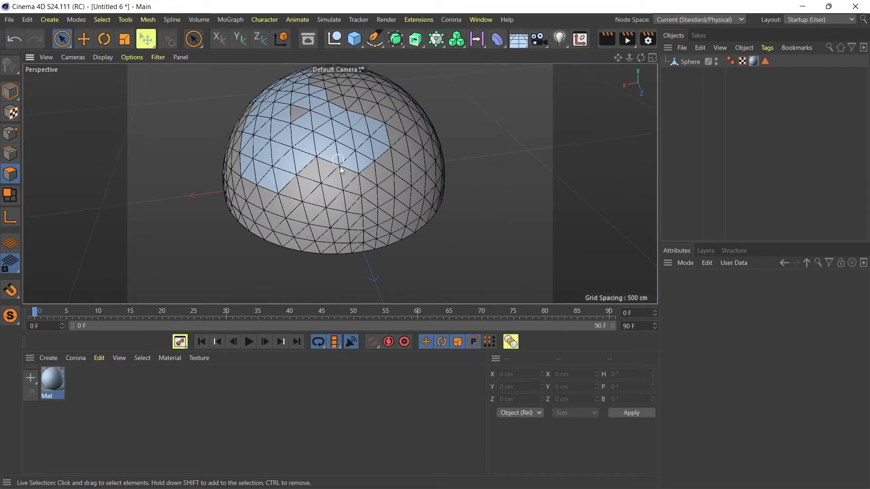
mouse_move(765, 60)
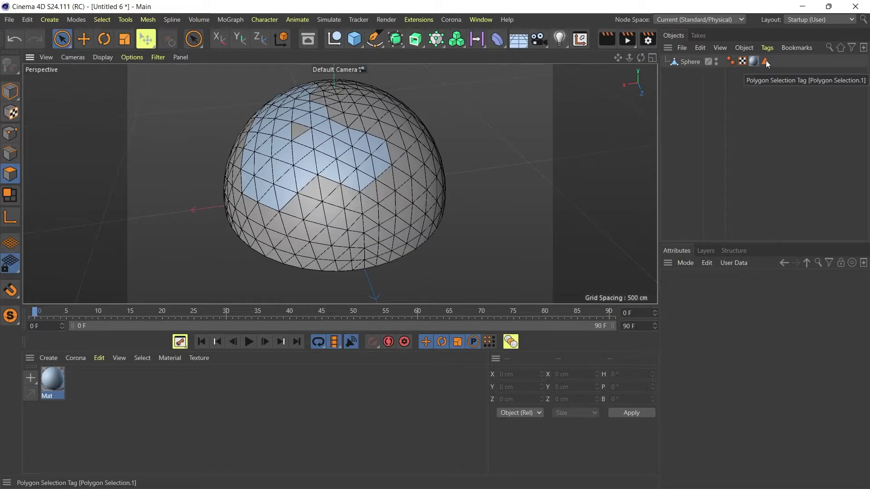
left_click(766, 61)
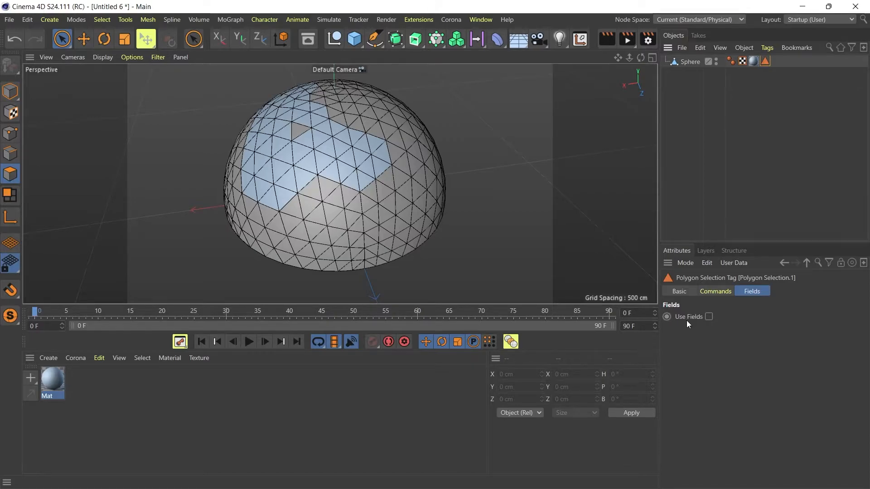
Enable Use Fields on the tag and add a Random Field to scatter blue triangles.
left_click(709, 317)
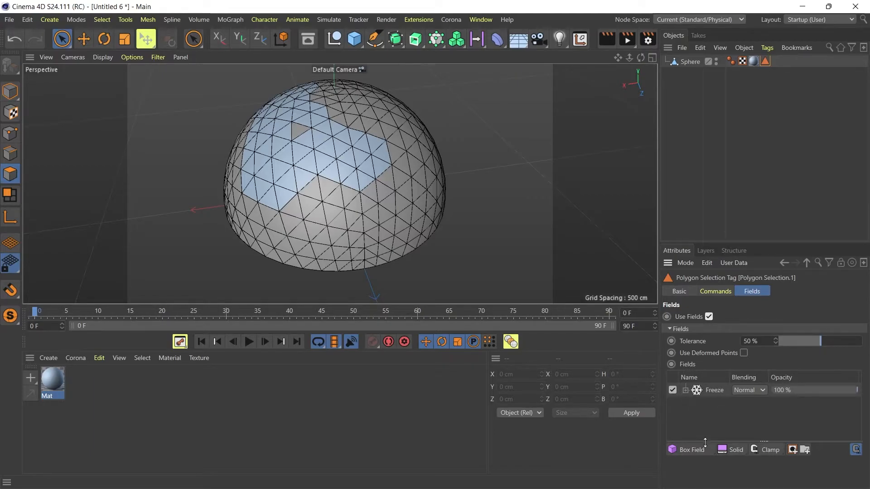
left_click(690, 450)
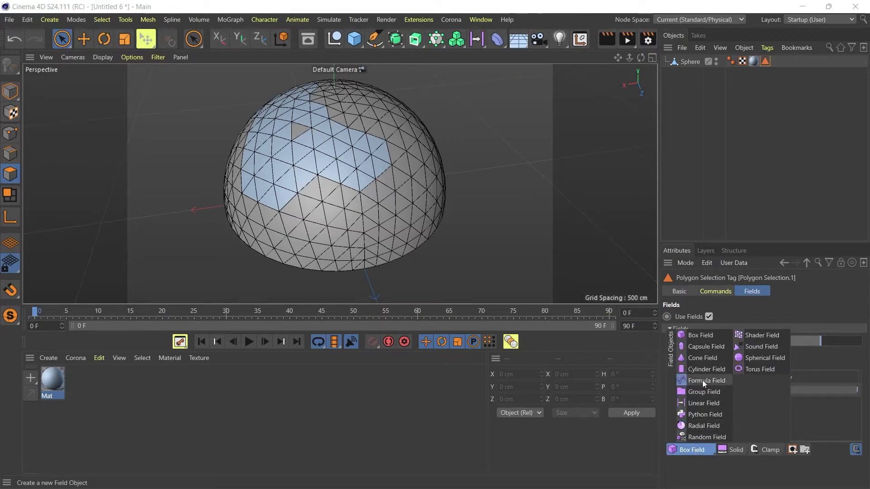
mouse_move(706, 437)
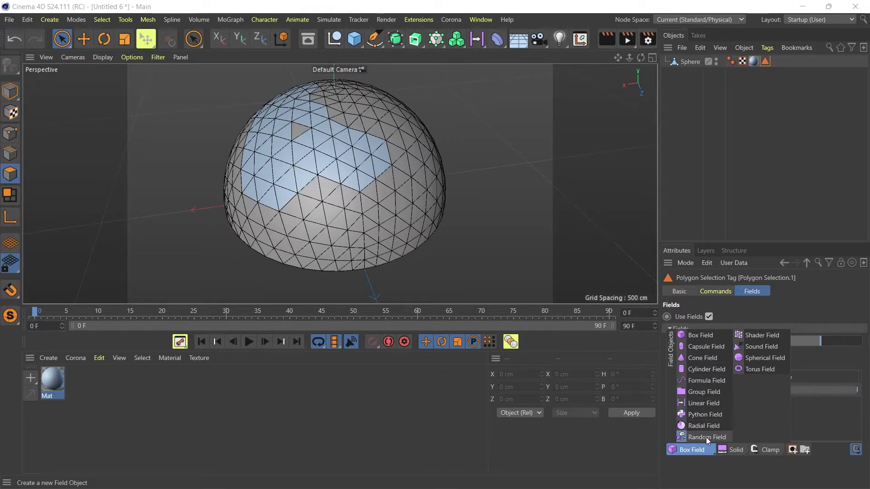
left_click(705, 437)
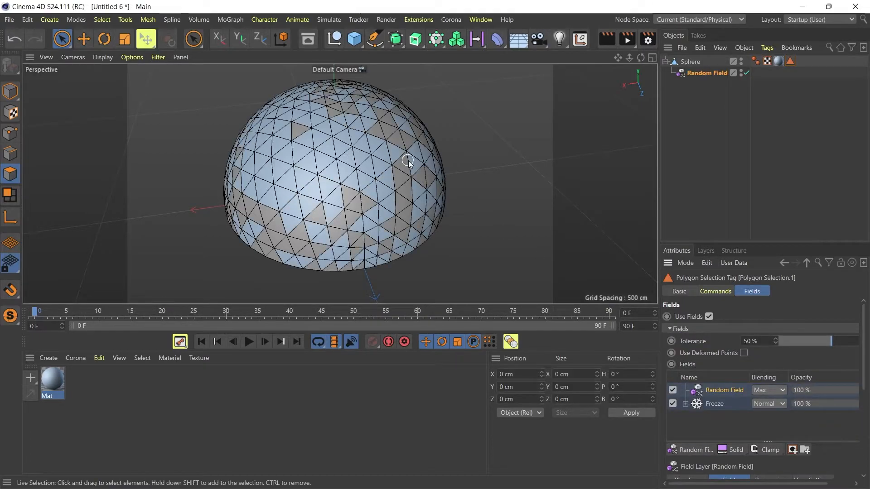
left_click_drag(408, 162, 335, 142)
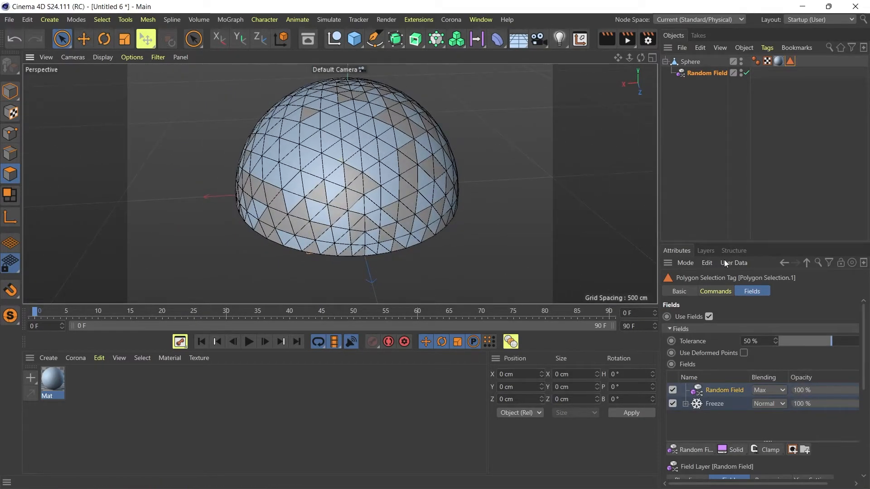
Set the Random Field blending to Normal and lower Remapping strength to 69%.
scroll("down", 3)
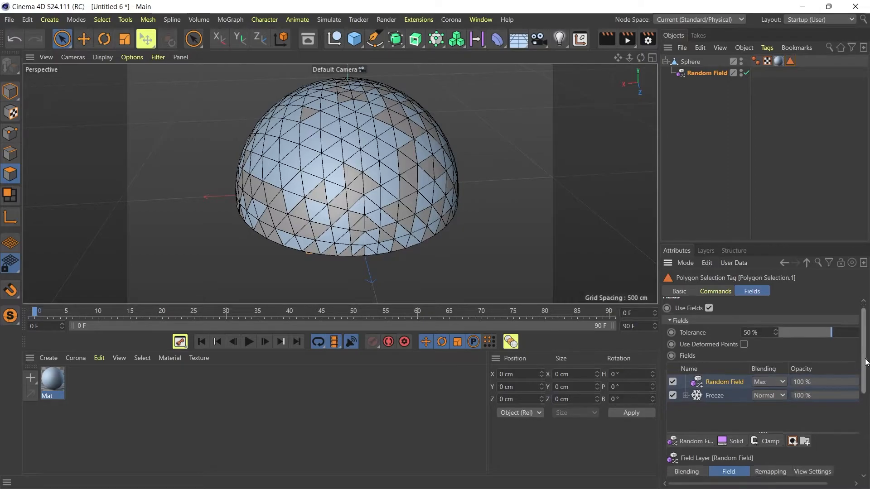
left_click(769, 382)
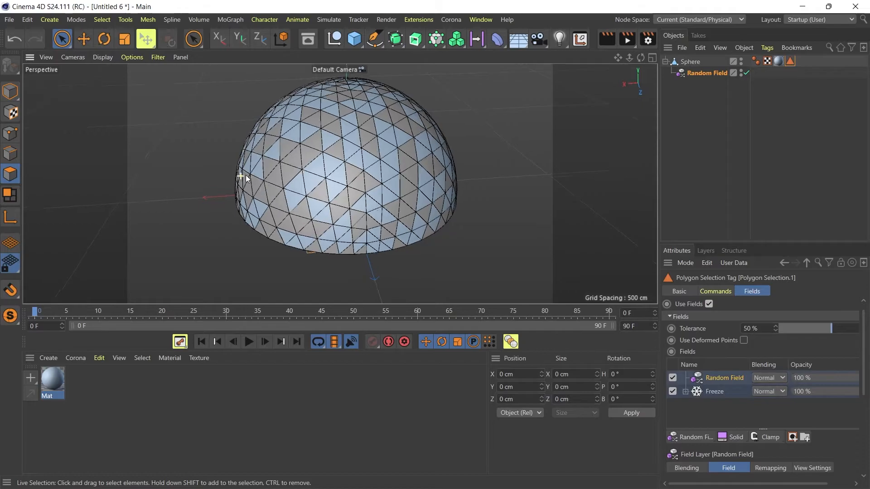
left_click_drag(247, 177, 386, 174)
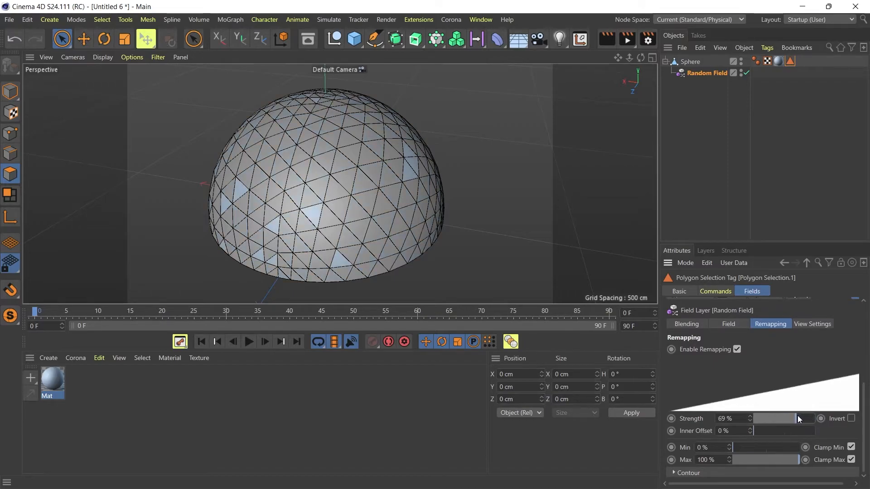
Raise Remapping strength to 89% and minimum to 8% for many more blue triangles.
left_click_drag(777, 419, 808, 419)
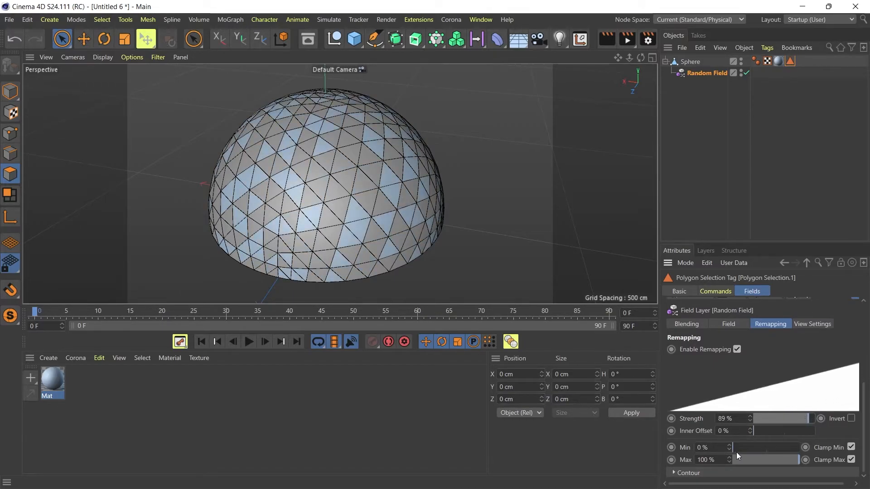
left_click_drag(736, 460, 736, 448)
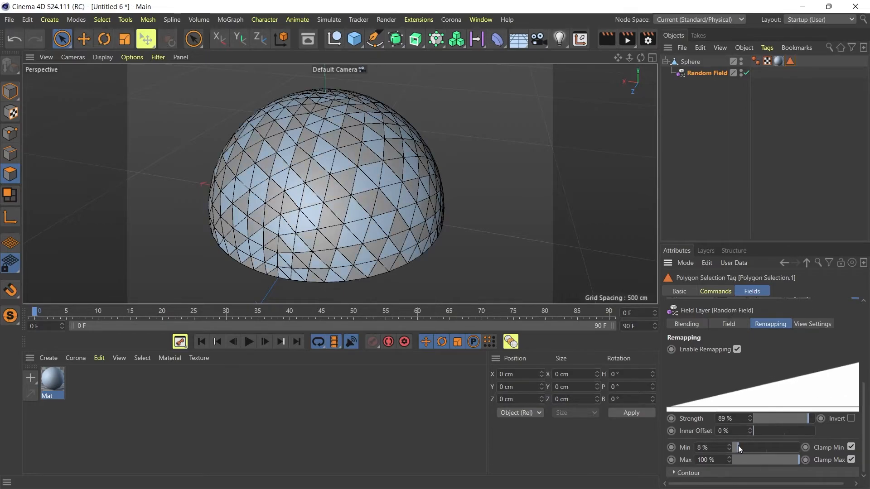
left_click_drag(805, 459, 794, 459)
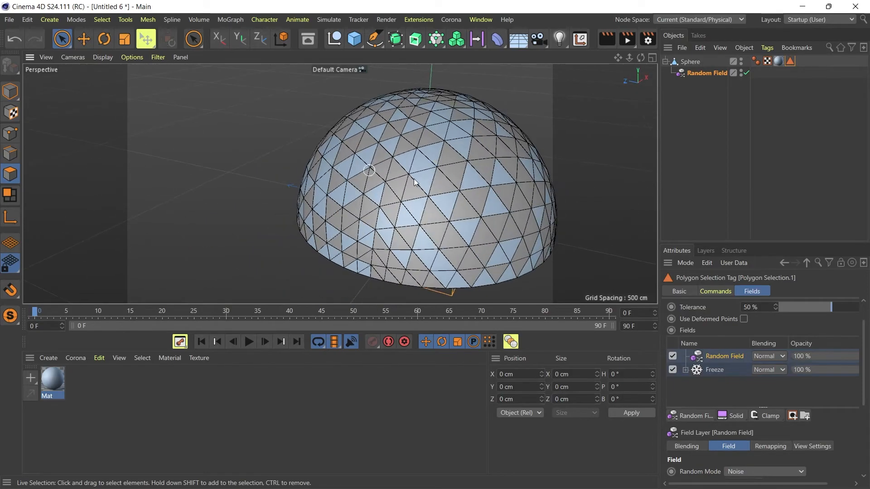
left_click_drag(414, 183, 256, 166)
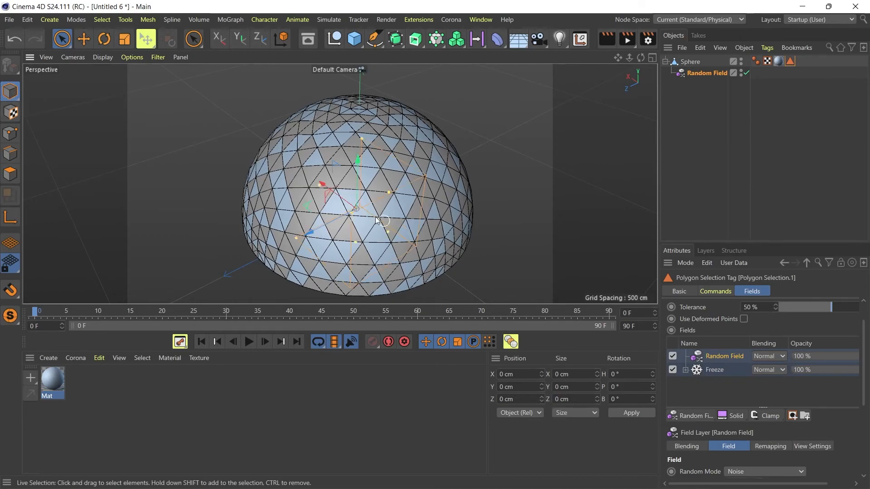
mouse_move(212, 121)
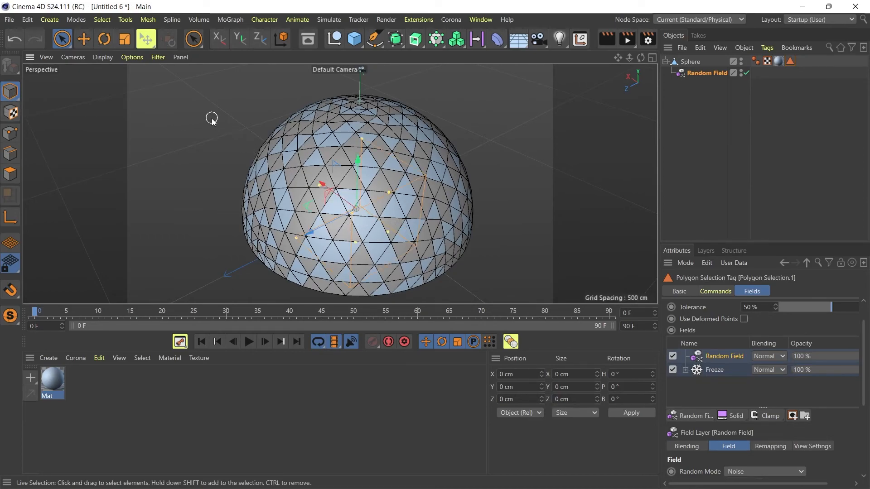